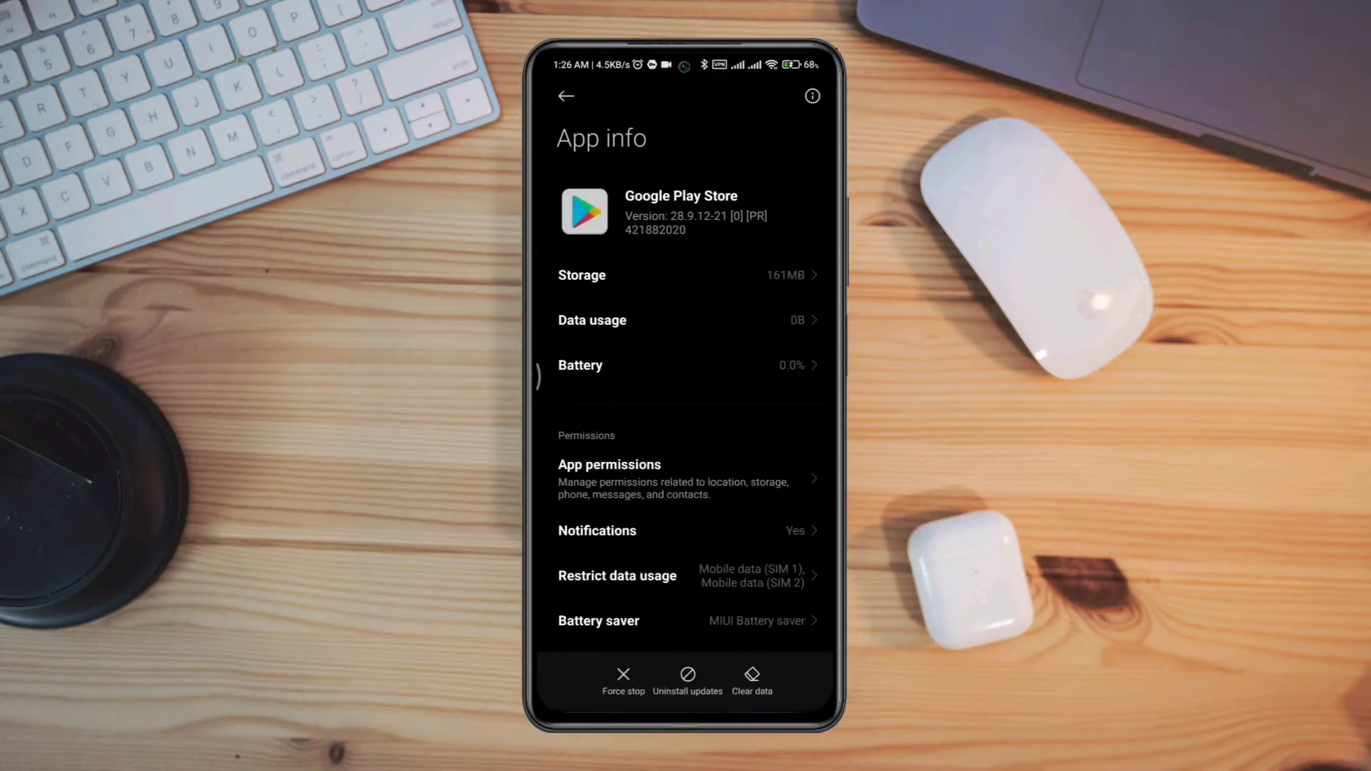
# Uninstall the Google Play Store updates and confirm with OK
pyautogui.click(750, 680)
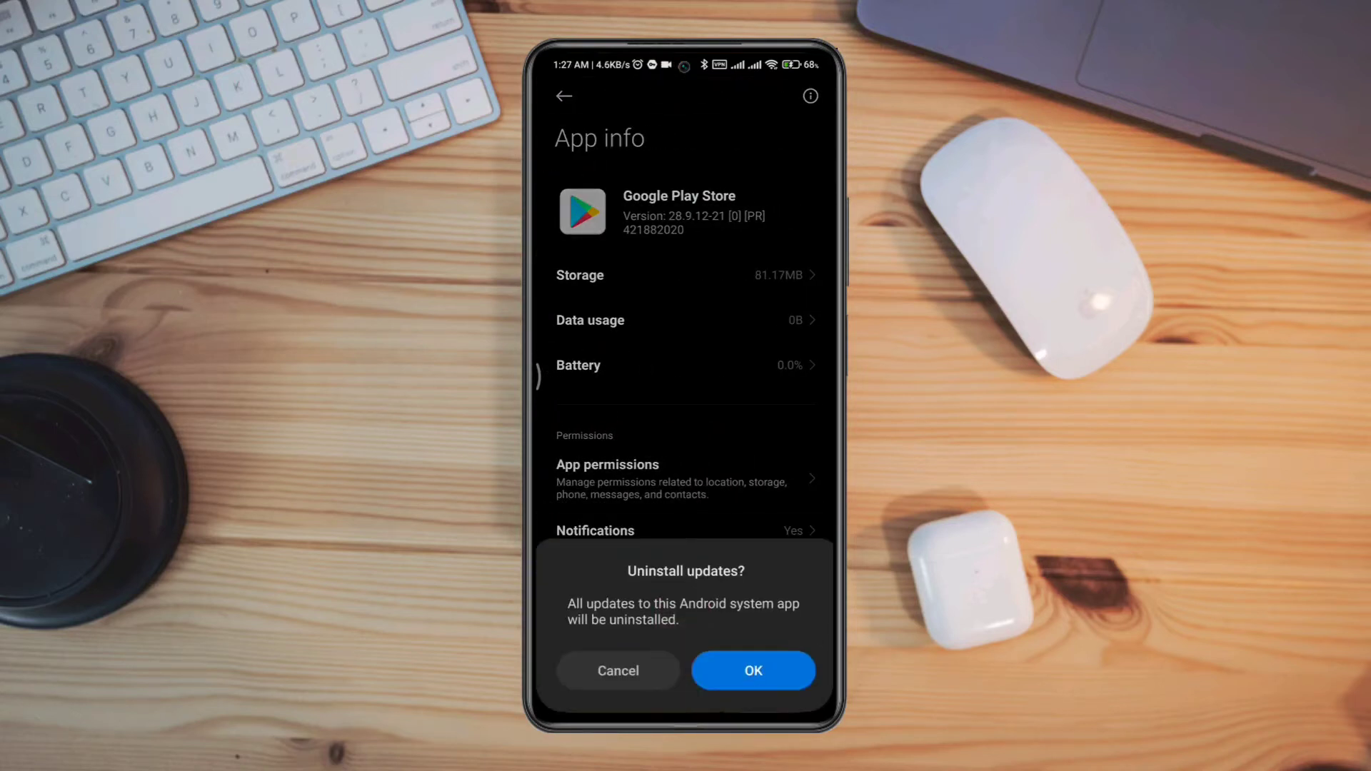
pyautogui.click(752, 670)
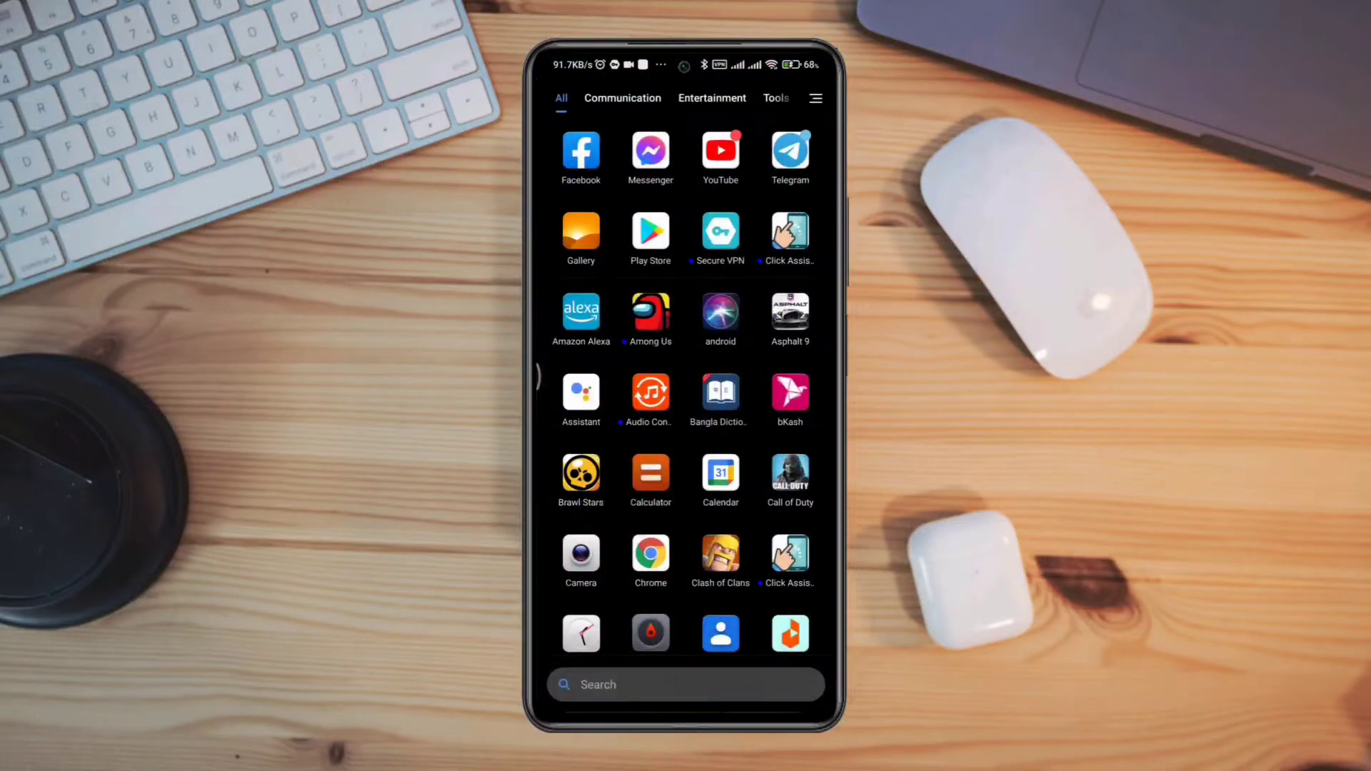
# Launch Secure VPN from its store page and connect to the US West free server
pyautogui.click(649, 231)
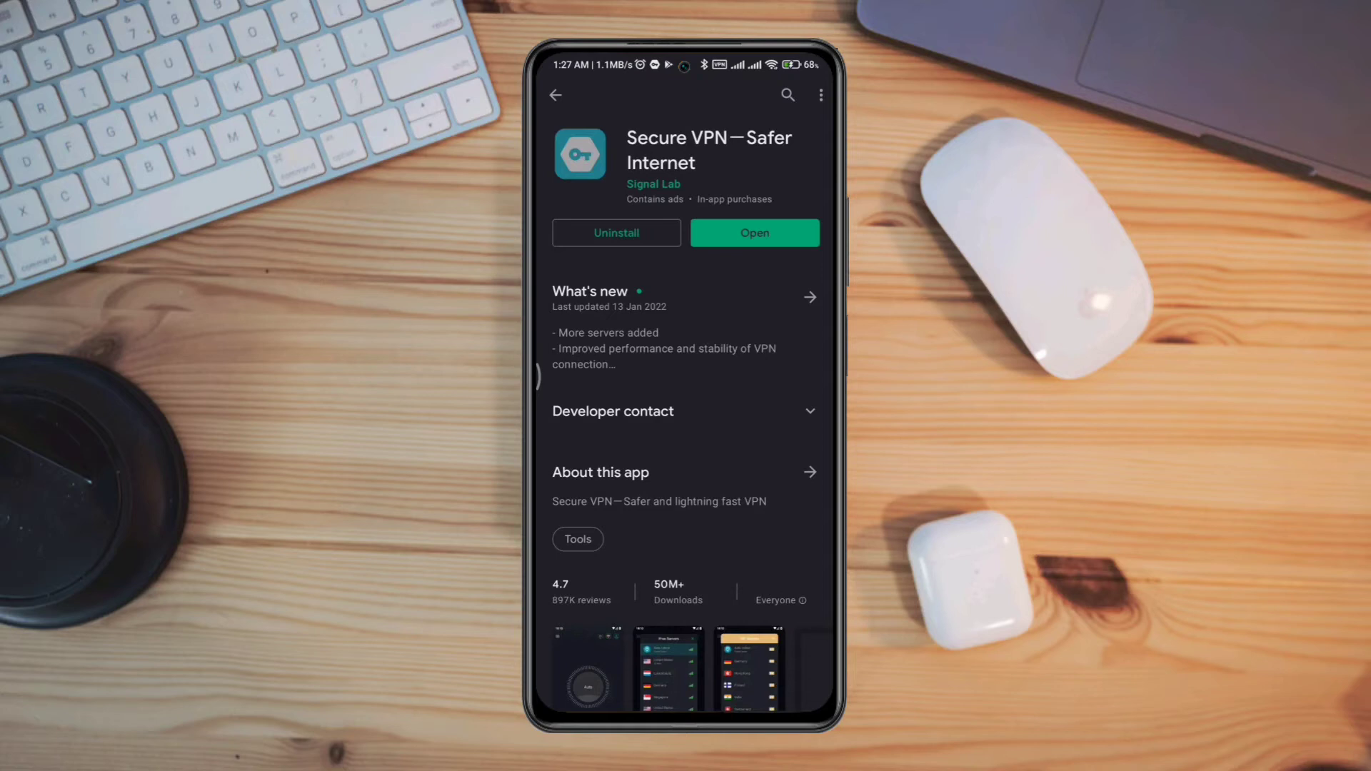
pyautogui.click(754, 232)
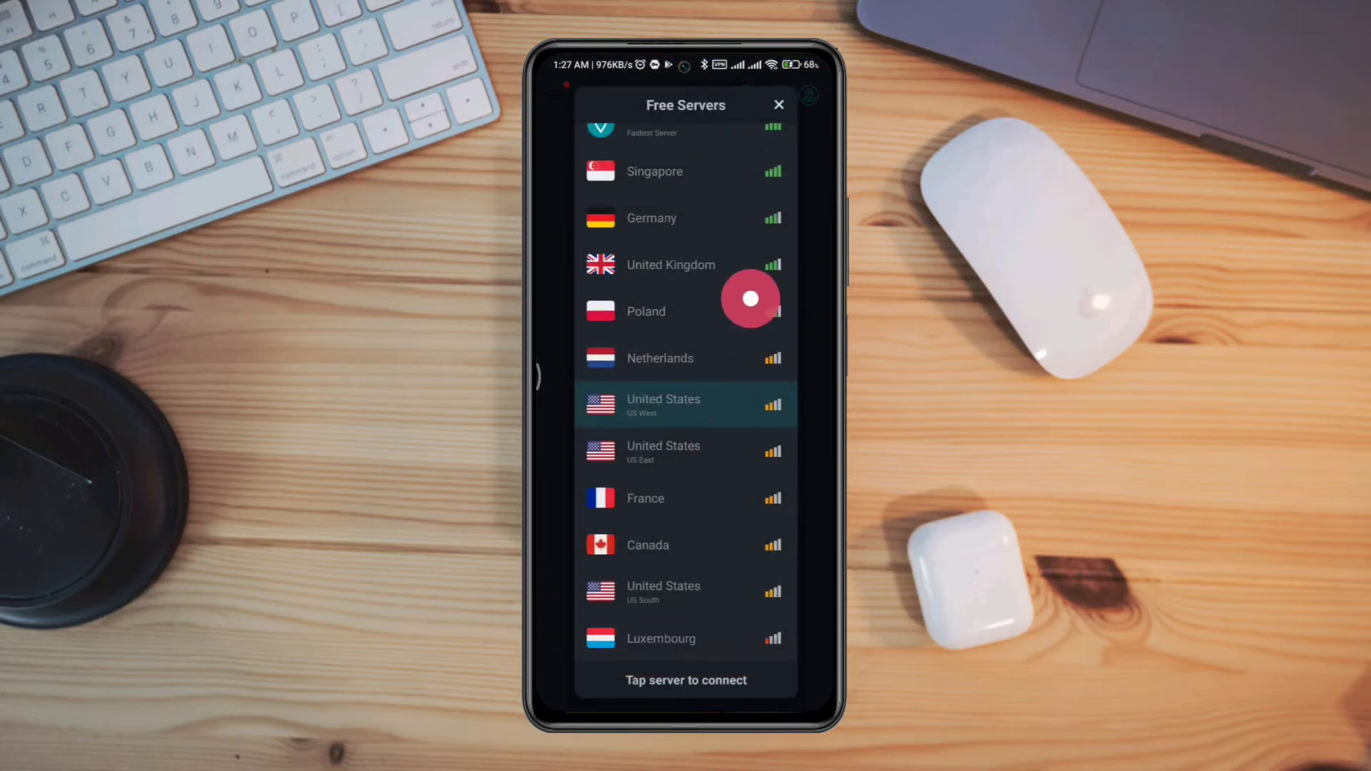
pyautogui.click(662, 404)
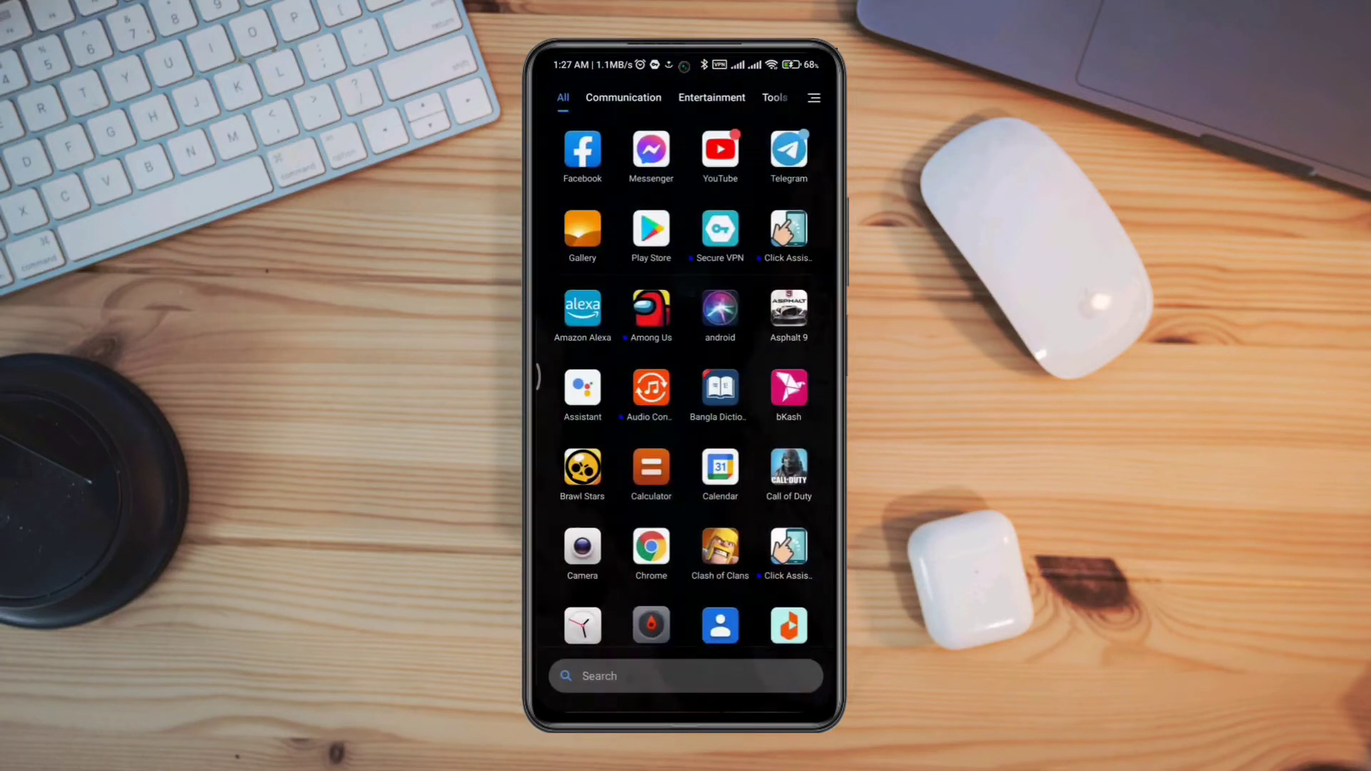
# Reopen Play Store and navigate profile > Settings > General > Account and device preferences
pyautogui.click(719, 229)
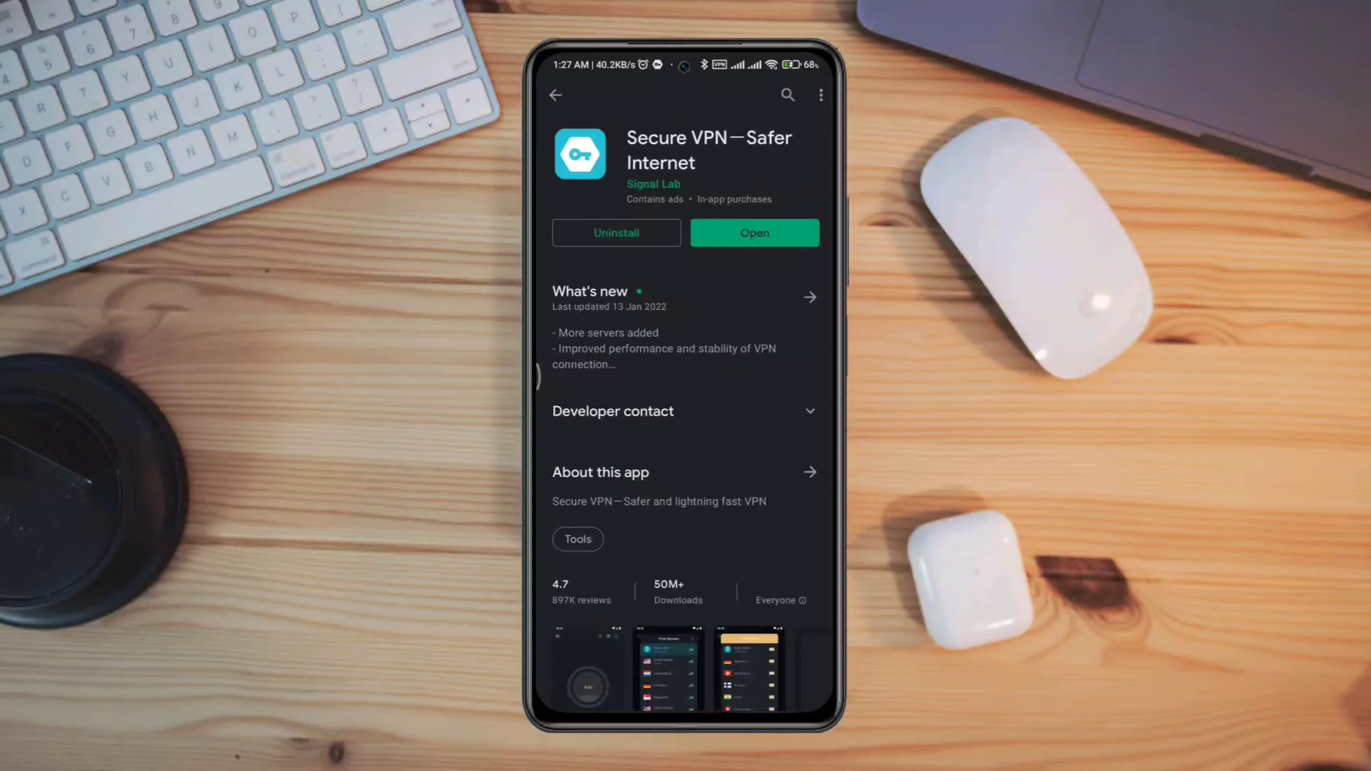
pyautogui.click(556, 95)
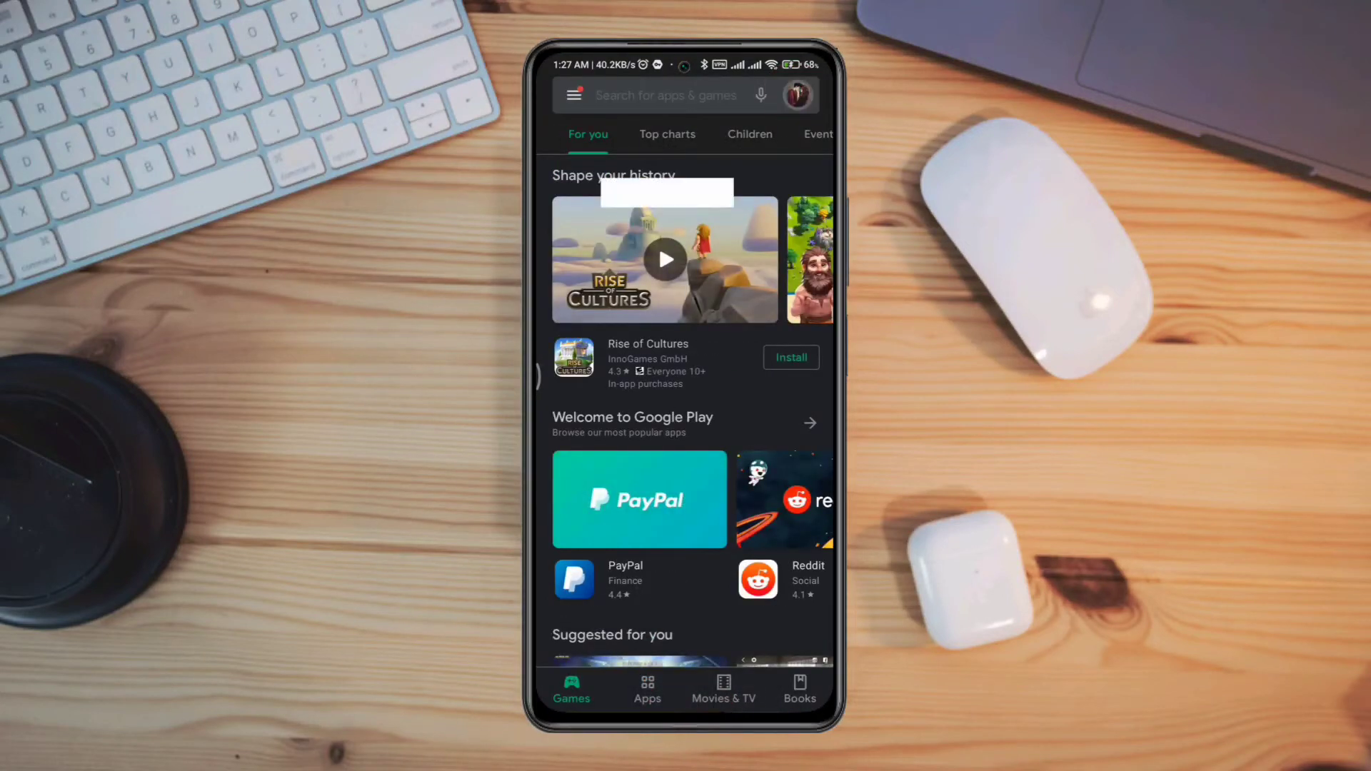
pyautogui.click(796, 94)
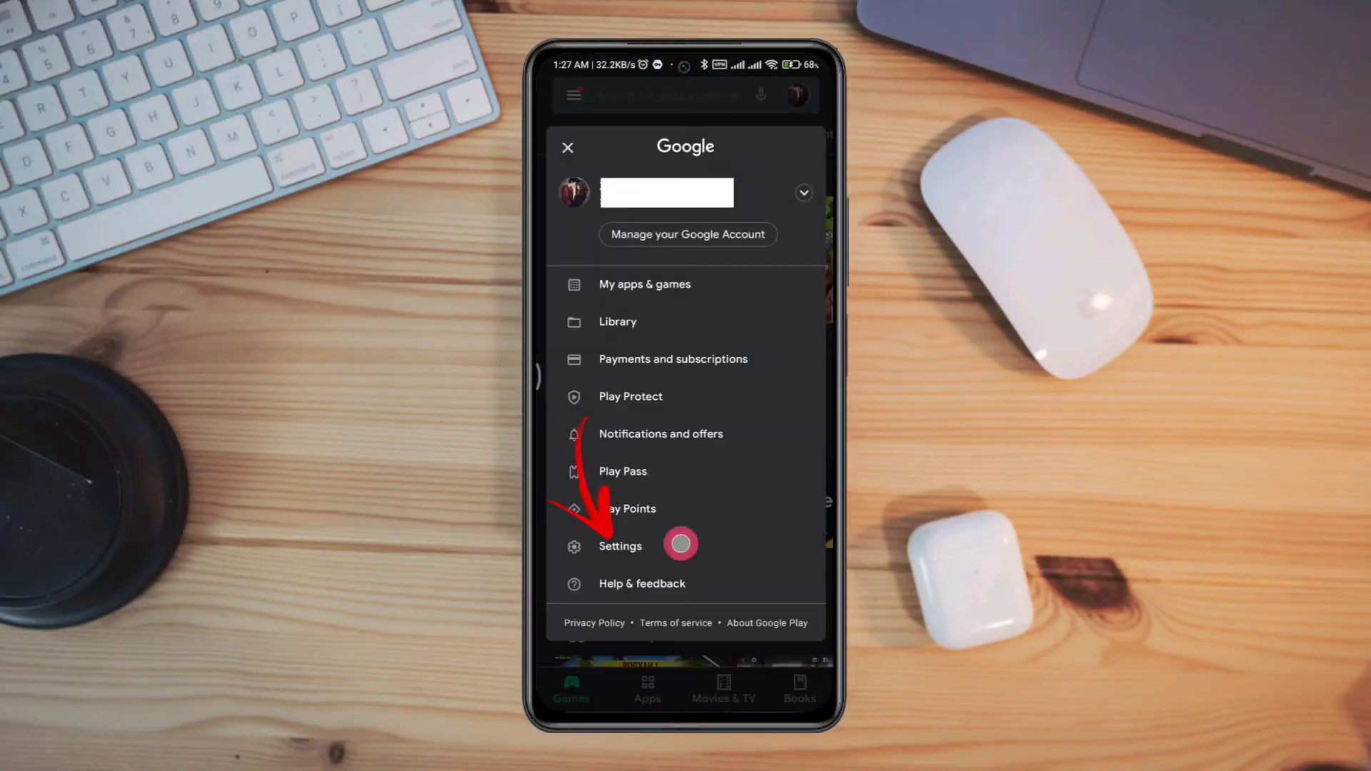
pyautogui.click(620, 546)
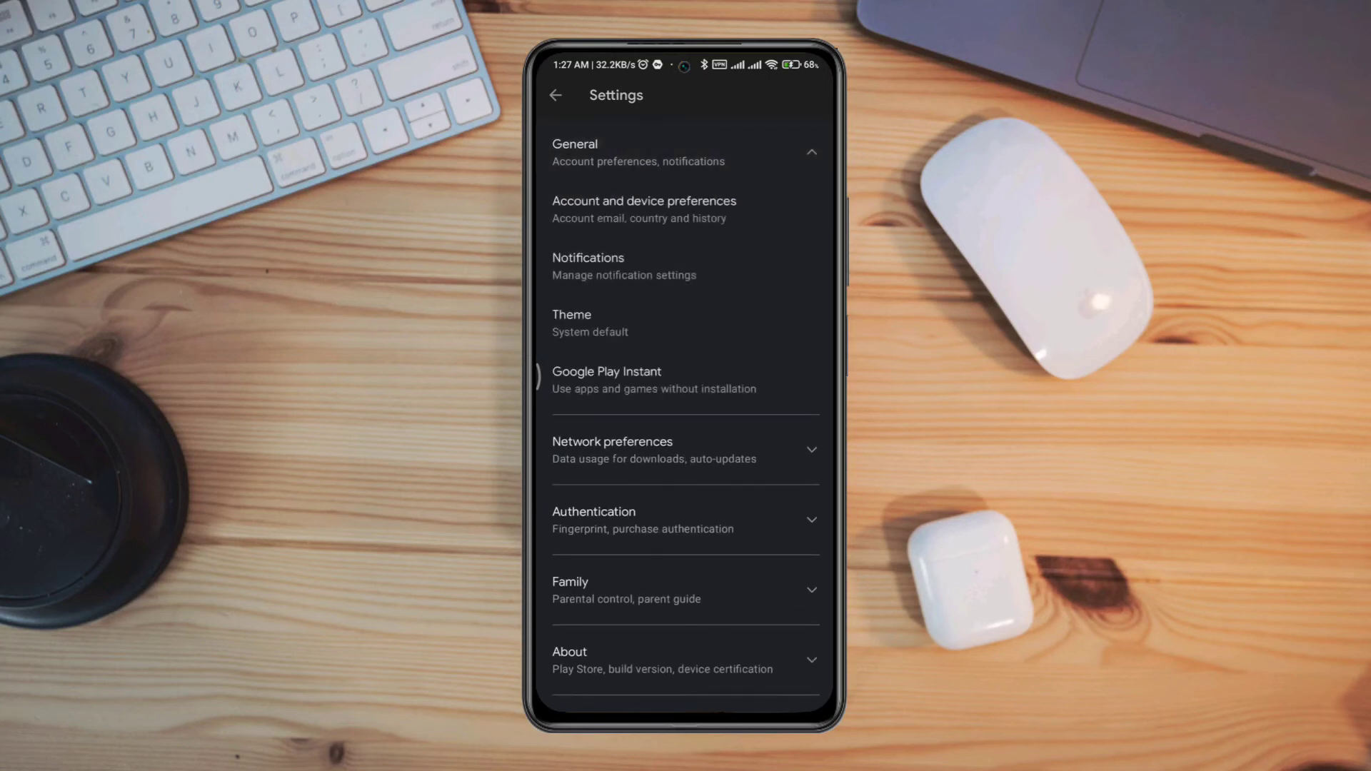
pyautogui.click(643, 209)
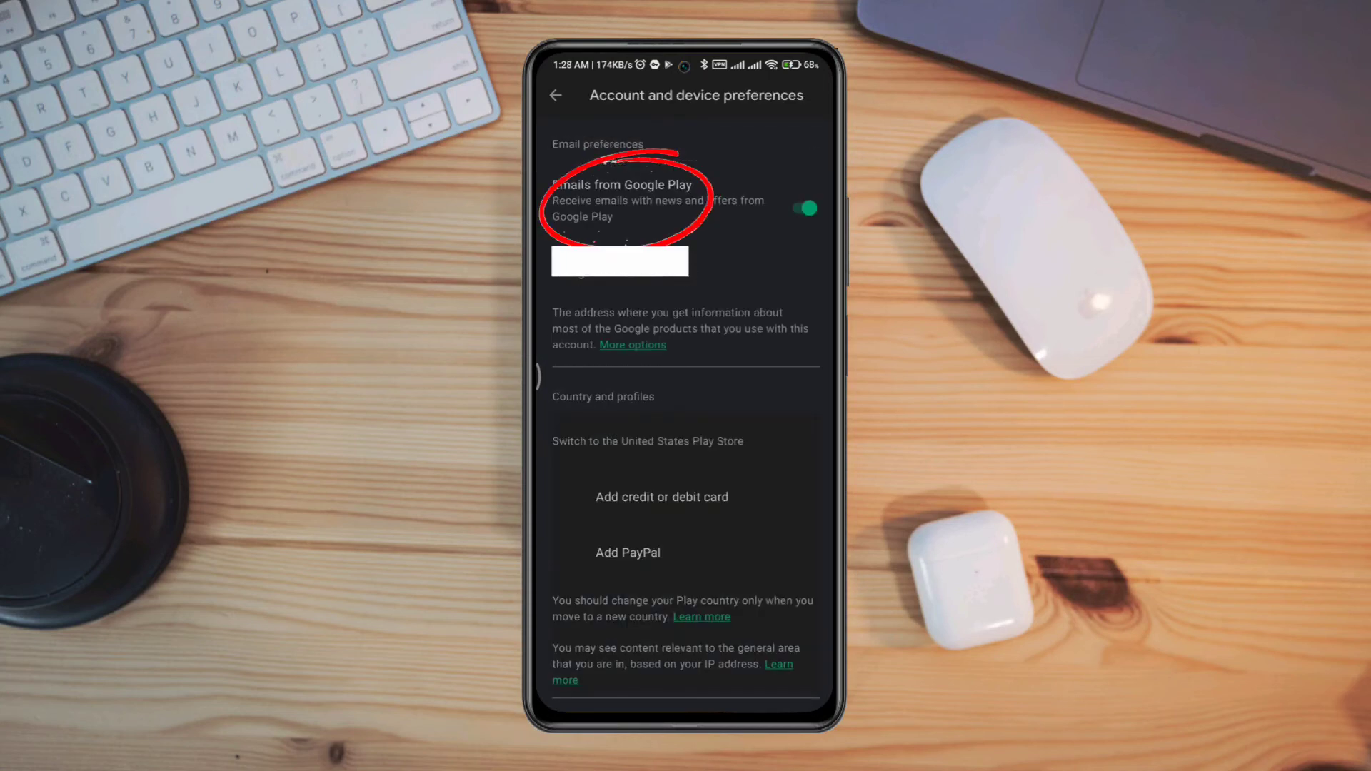
# Add a credit or debit card, accept the United States country change, and start entering the card number
pyautogui.click(647, 441)
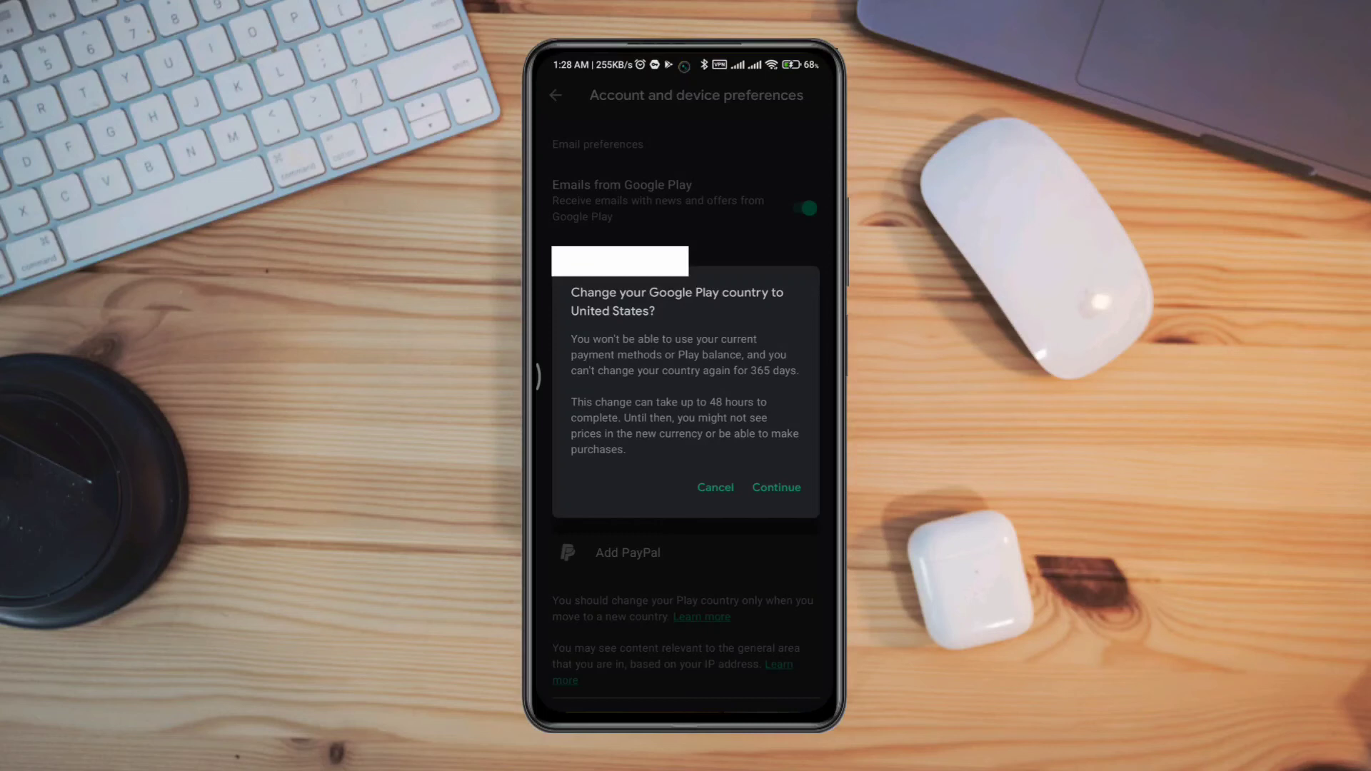
pyautogui.click(774, 487)
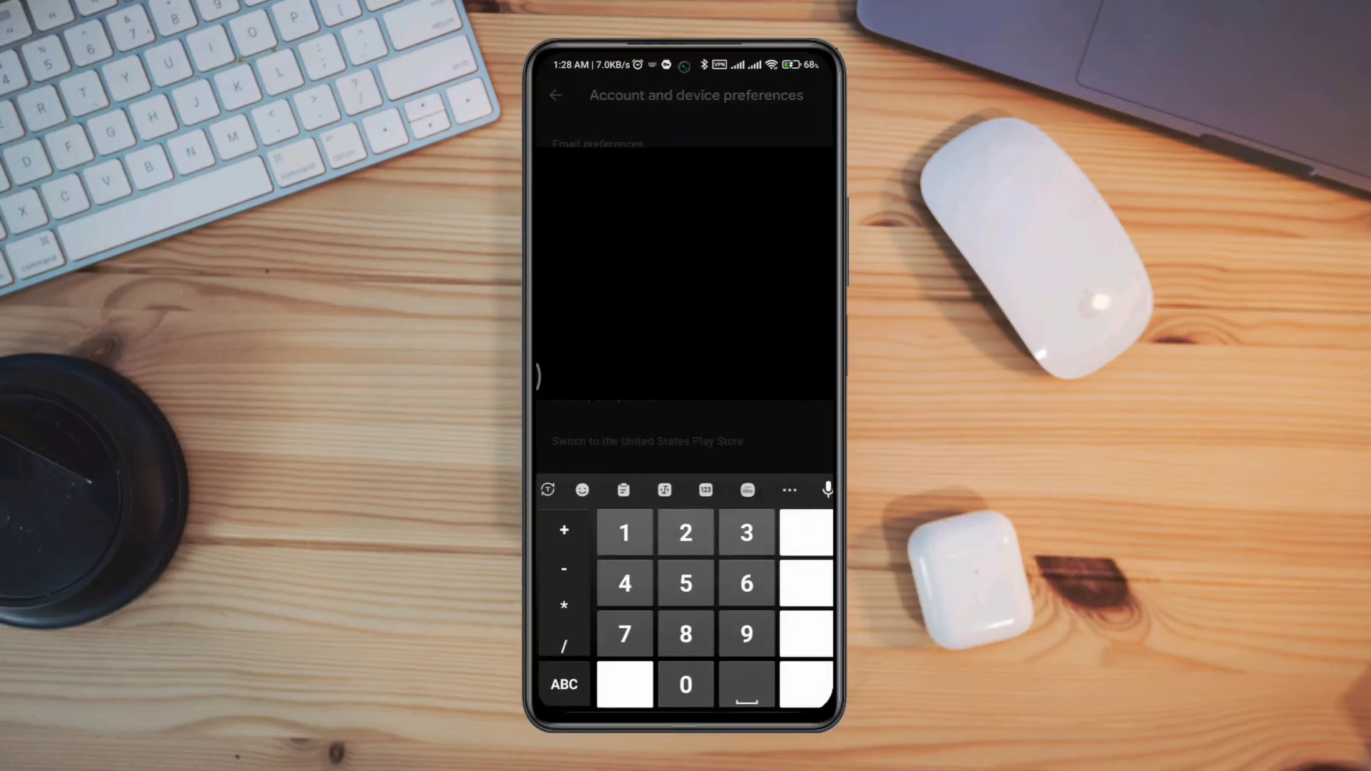
pyautogui.click(624, 583)
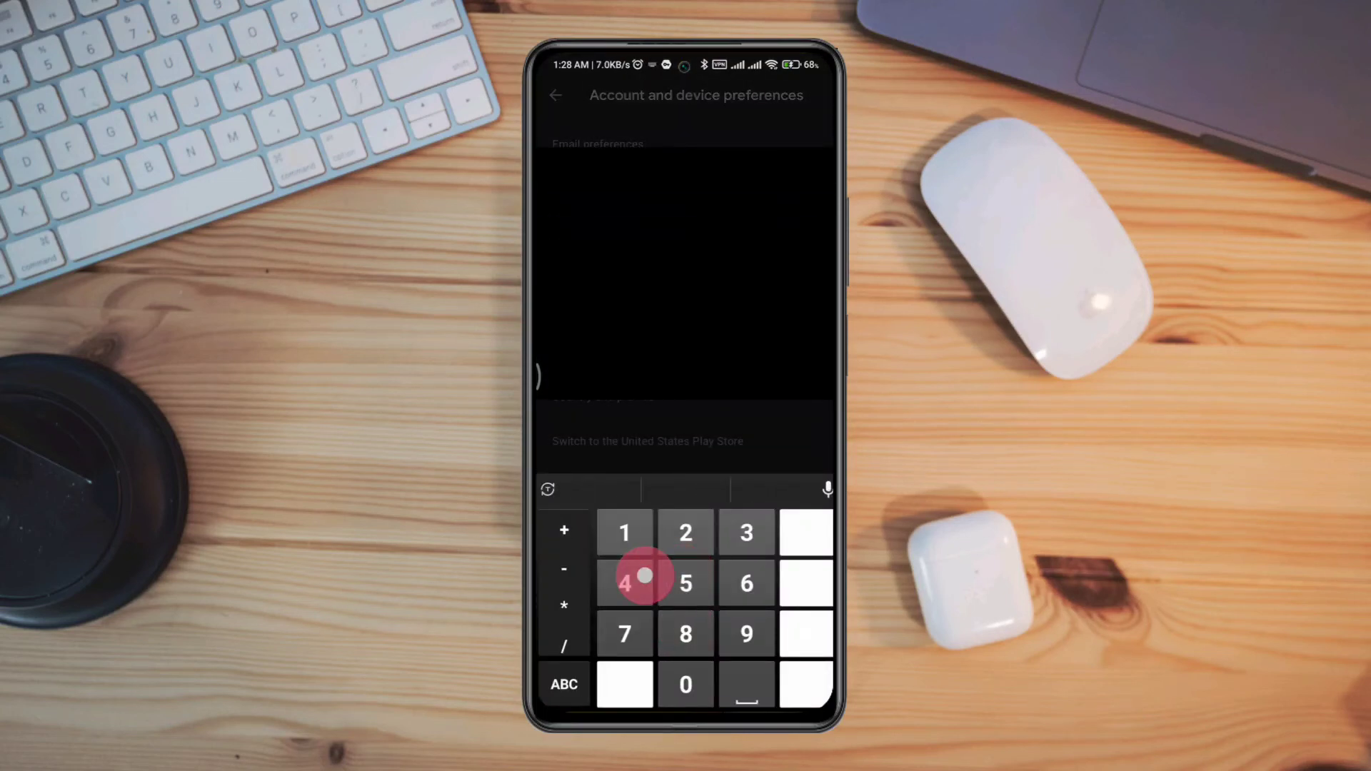
pyautogui.moveTo(686, 583)
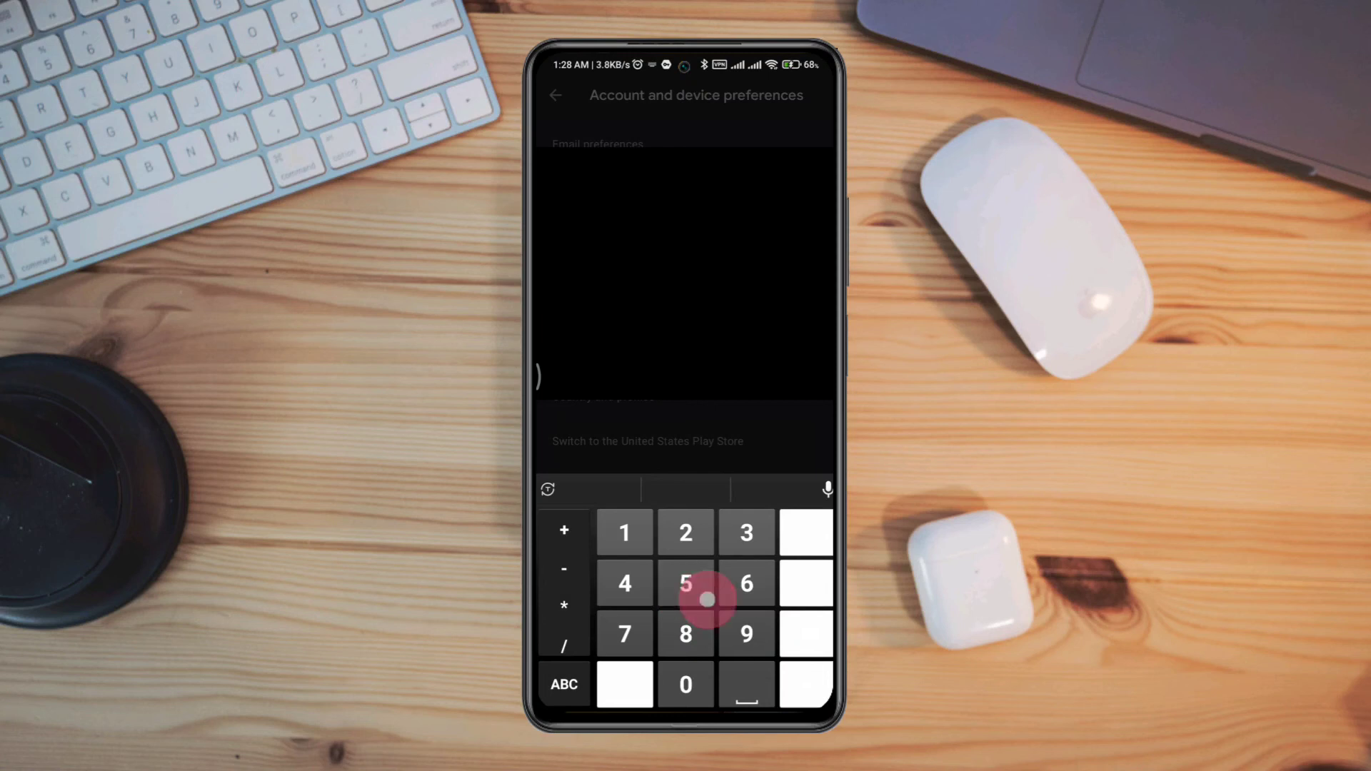